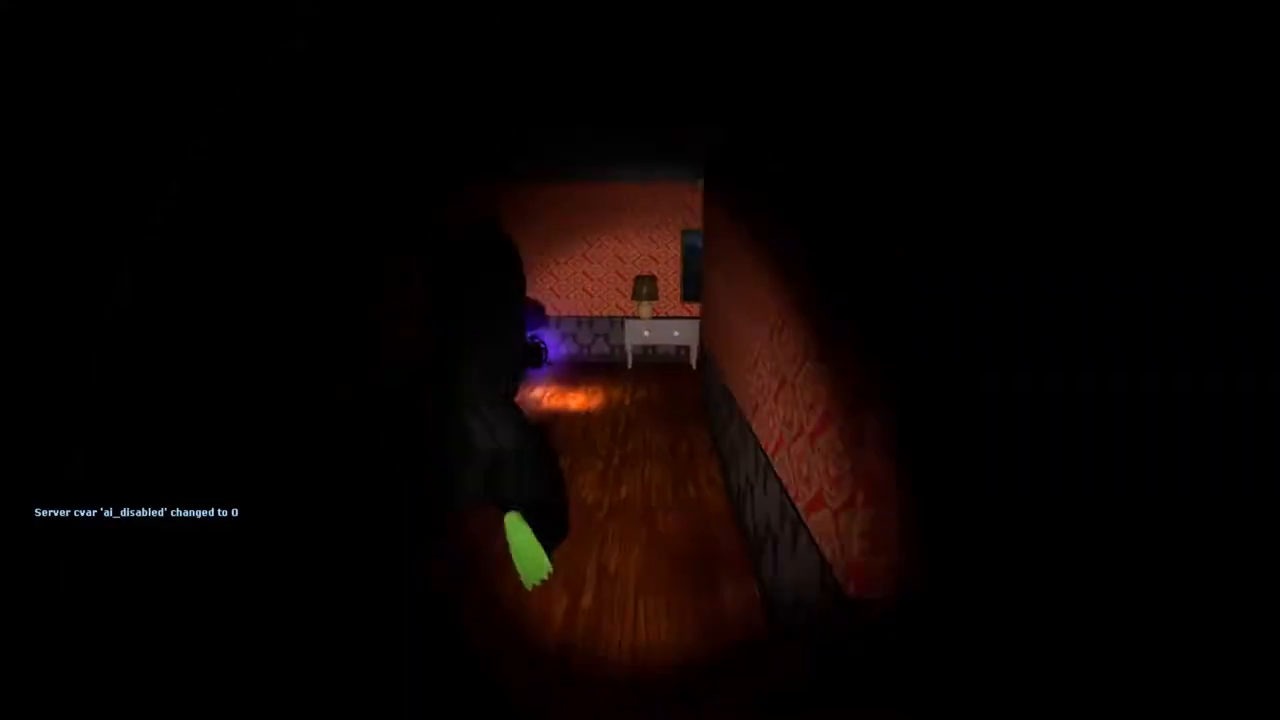
{"action": "mouse_move", "coordinate": [640, 360]}
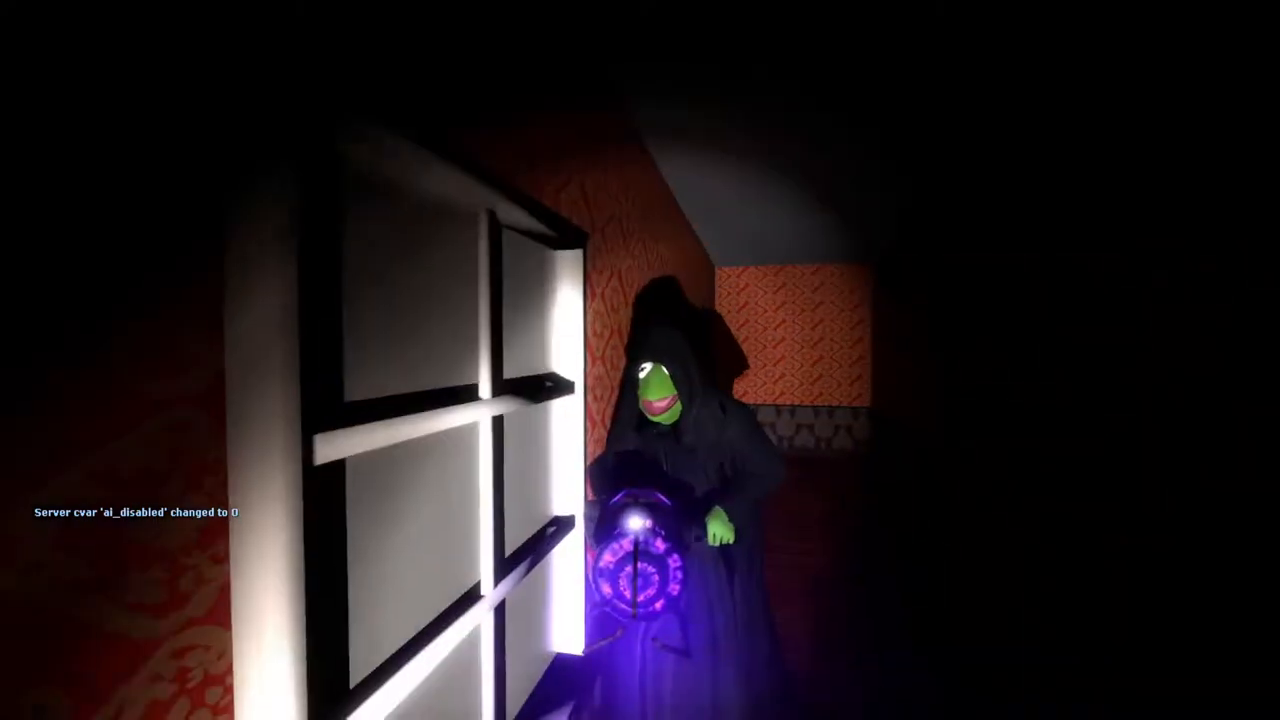
{"action": "mouse_move", "coordinate": [640, 360]}
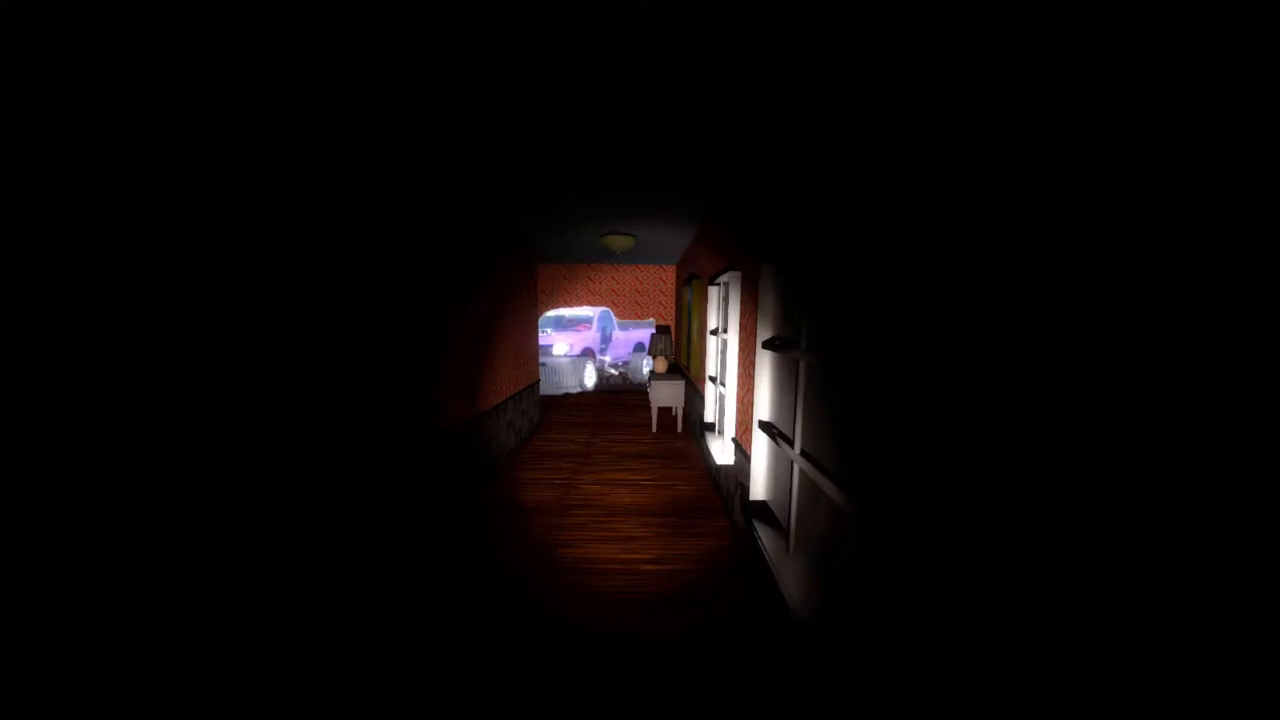
{"action": "mouse_move", "coordinate": [640, 360]}
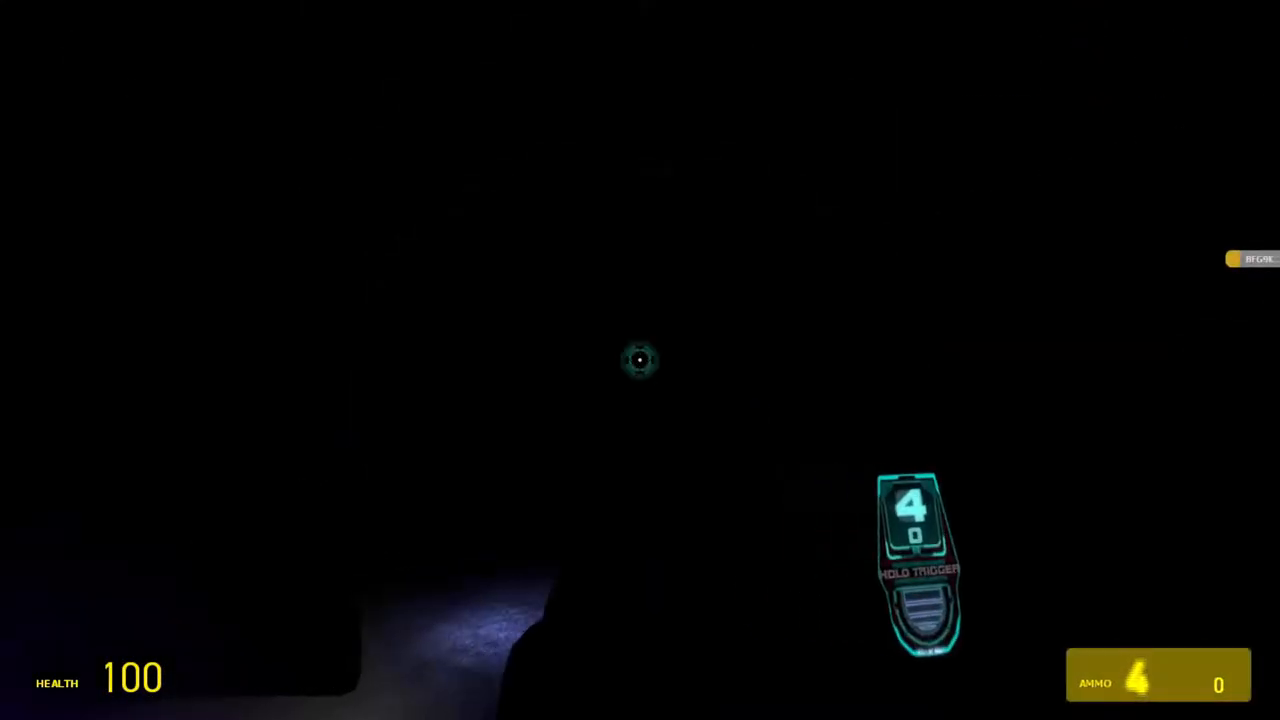
Start the round so the hallway lights come on and the countdown timer runs
{"action": "left_click", "coordinate": [640, 360]}
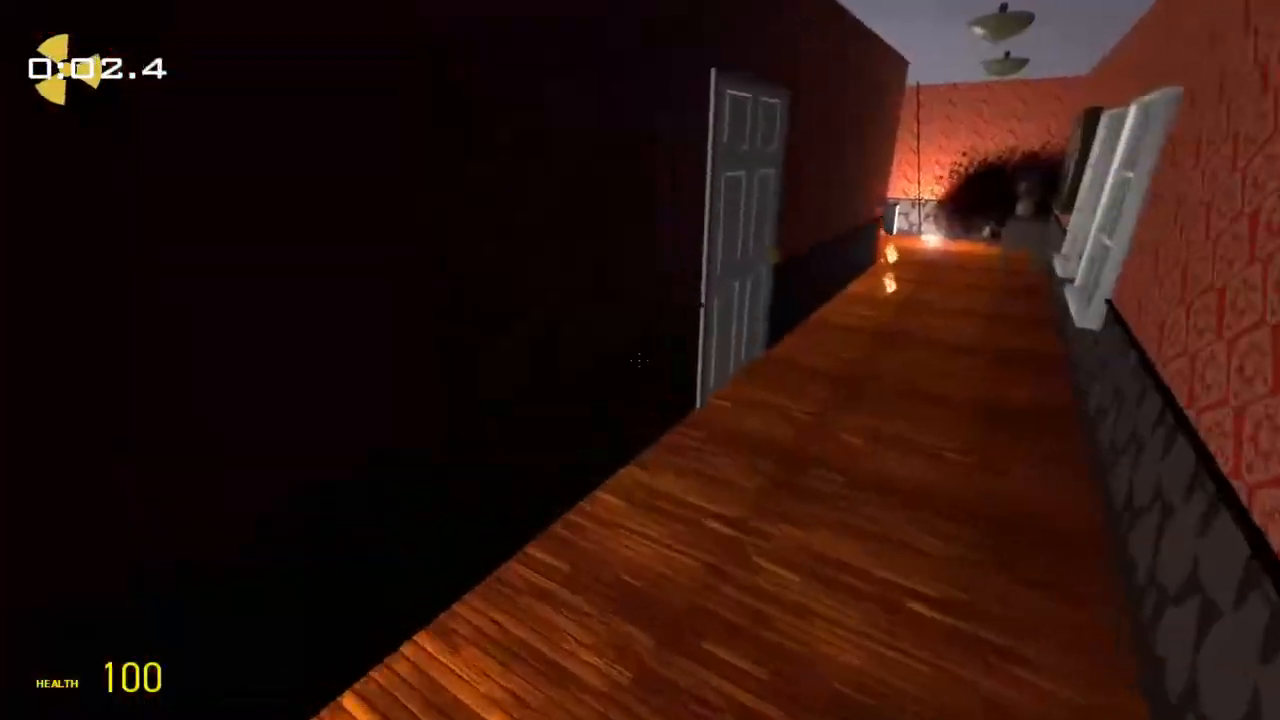
{"action": "mouse_move", "coordinate": [640, 360]}
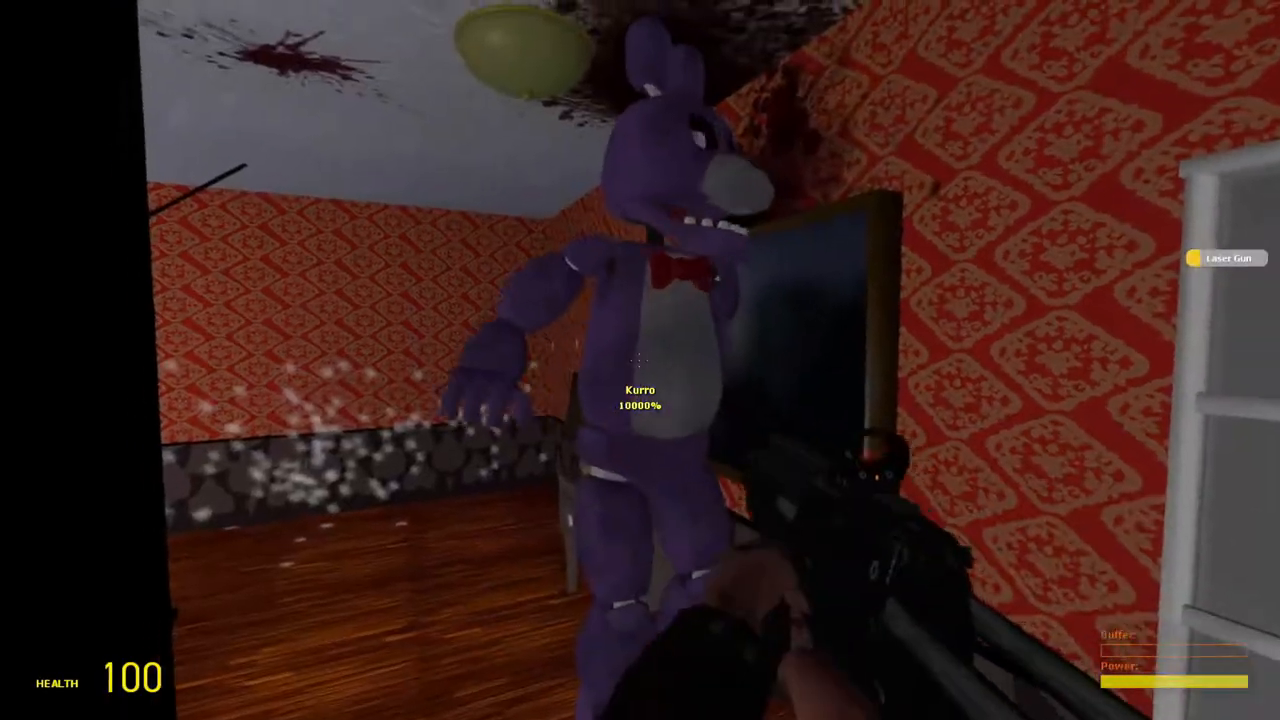
{"action": "left_click", "coordinate": [640, 360]}
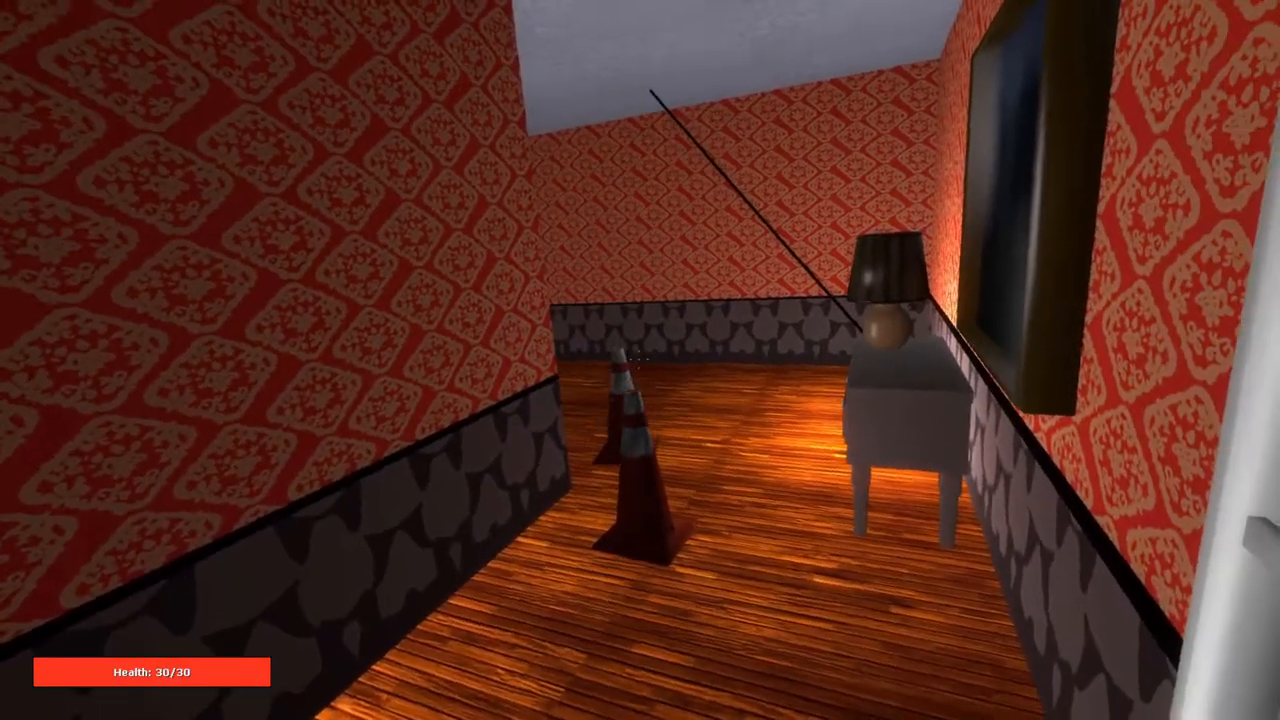
{"action": "mouse_move", "coordinate": [640, 360]}
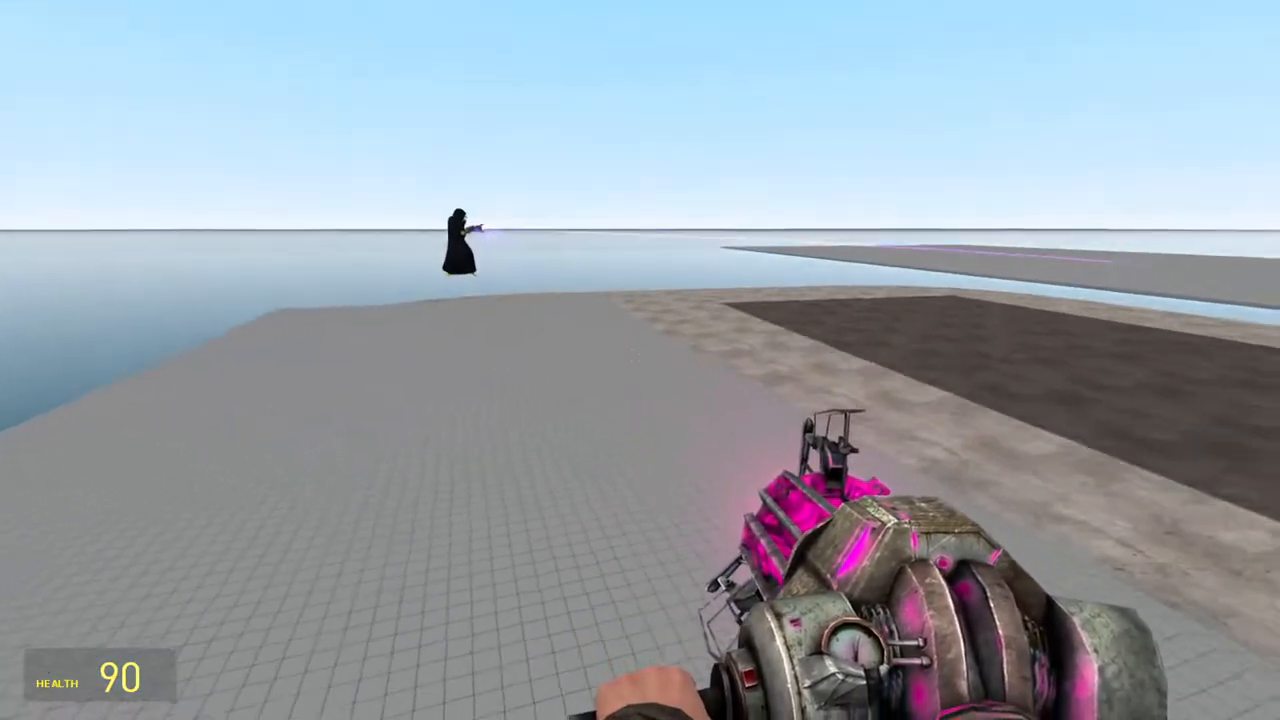
{"action": "mouse_move", "coordinate": [640, 360]}
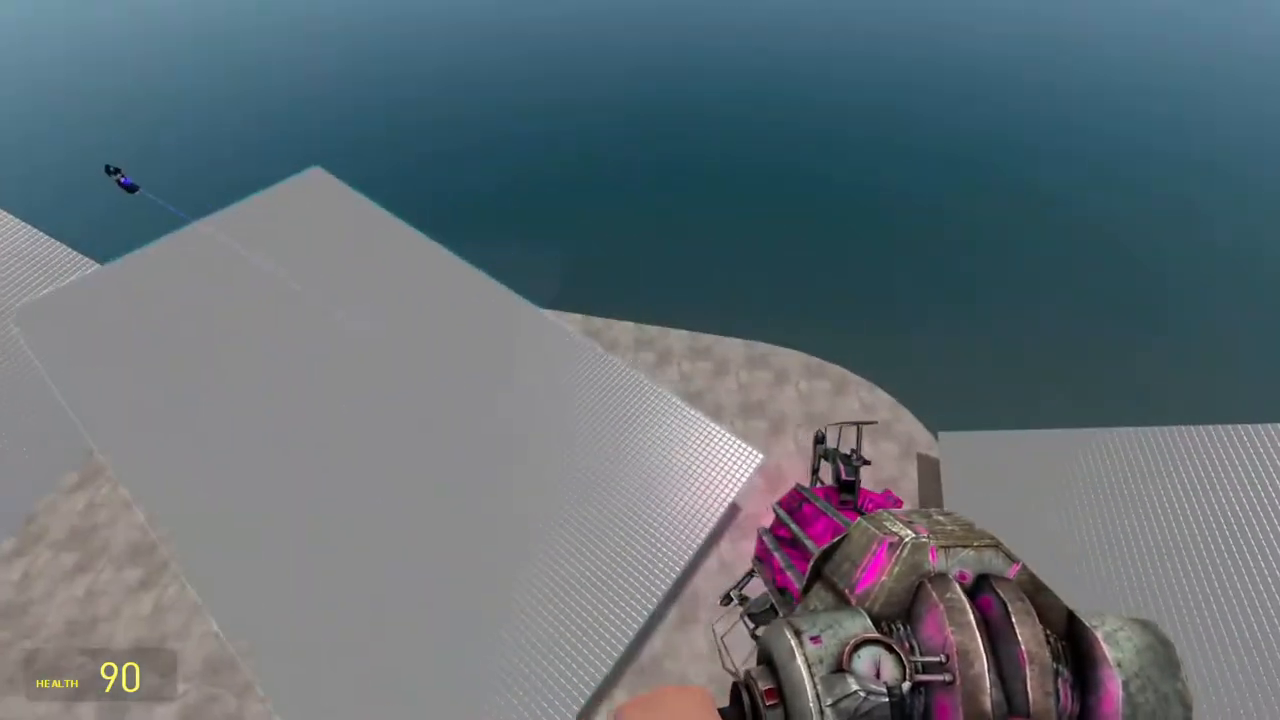
{"action": "mouse_move", "coordinate": [640, 360]}
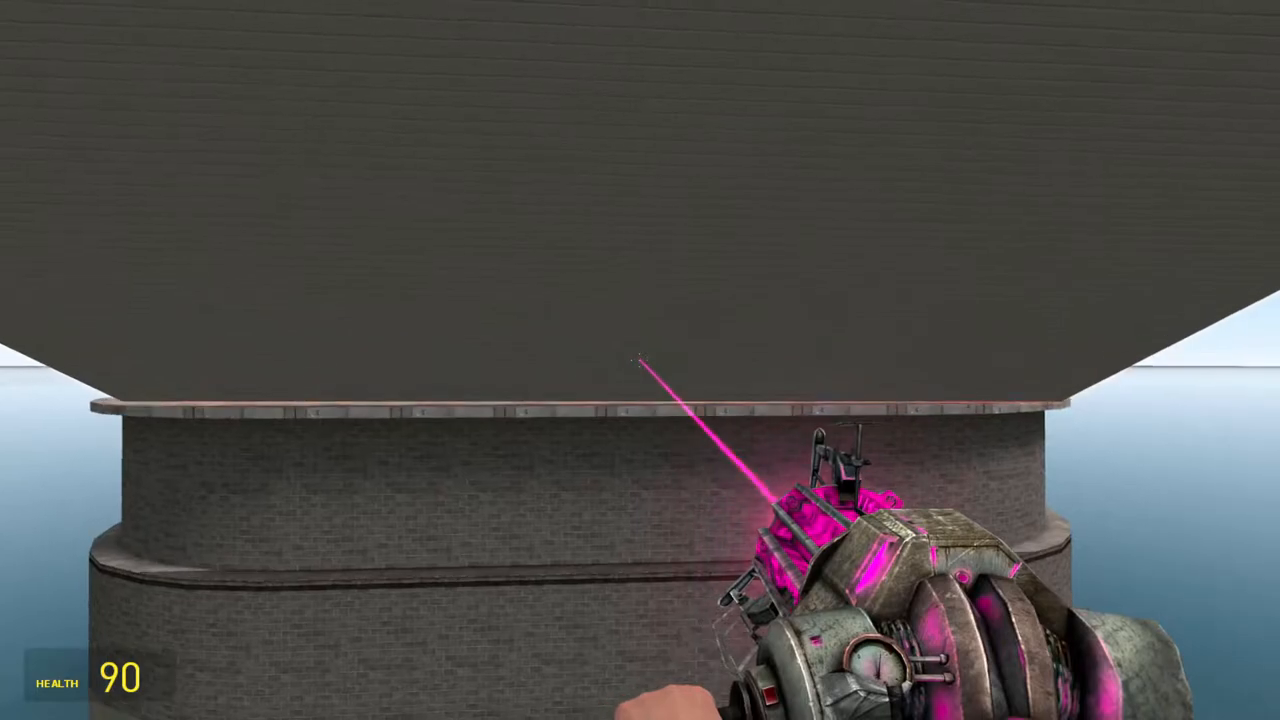
{"action": "mouse_move", "coordinate": [640, 360]}
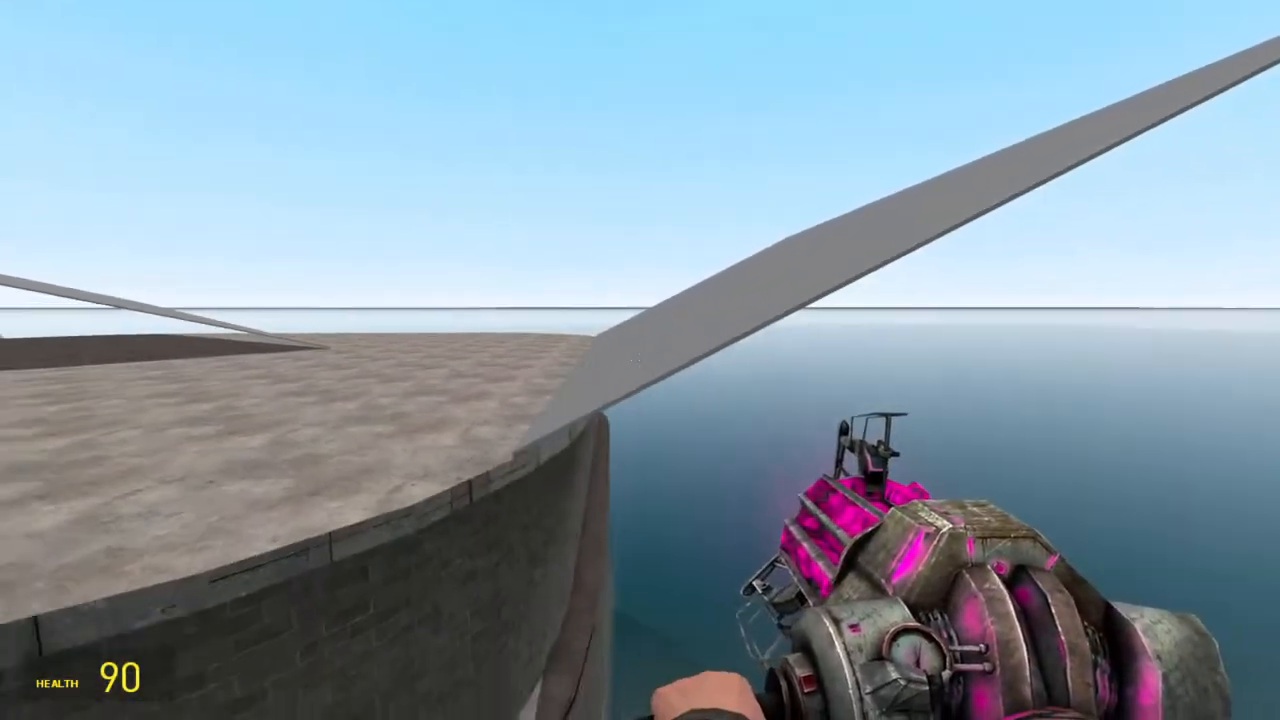
{"action": "mouse_move", "coordinate": [640, 360]}
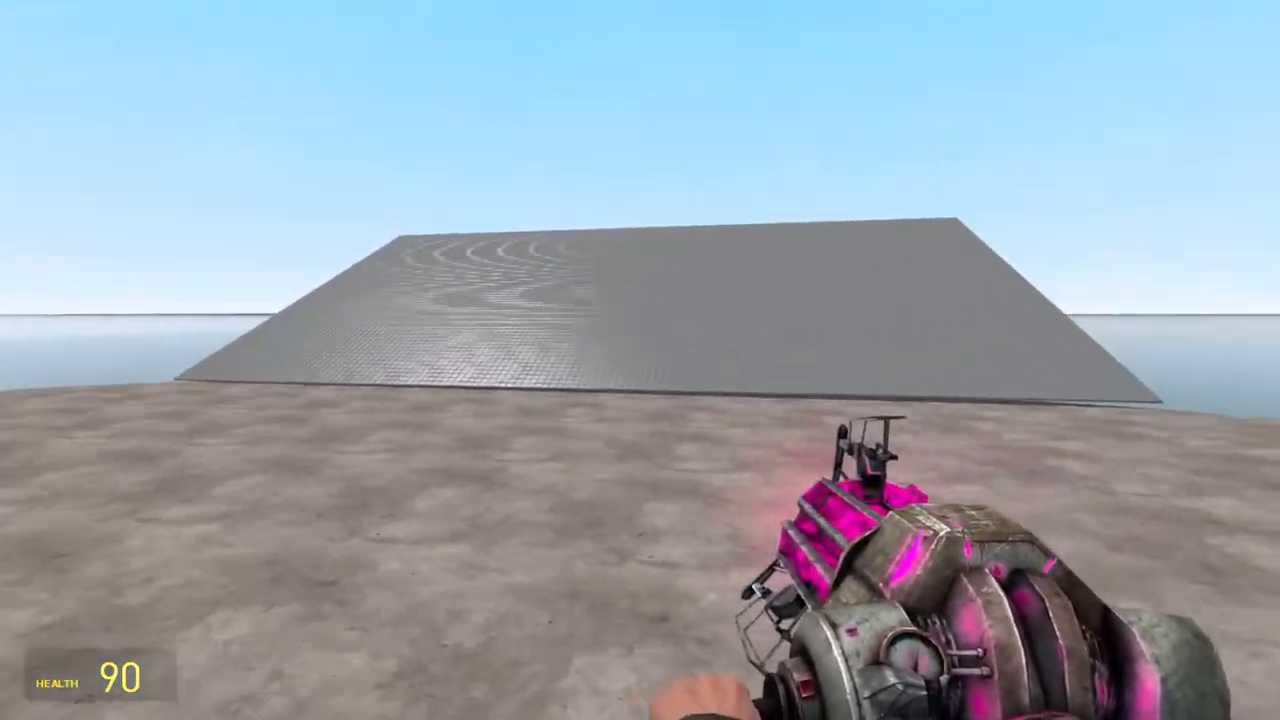
Position flat plate props around the cylindrical stone platform with the Physics Gun
{"action": "left_click", "coordinate": [640, 360]}
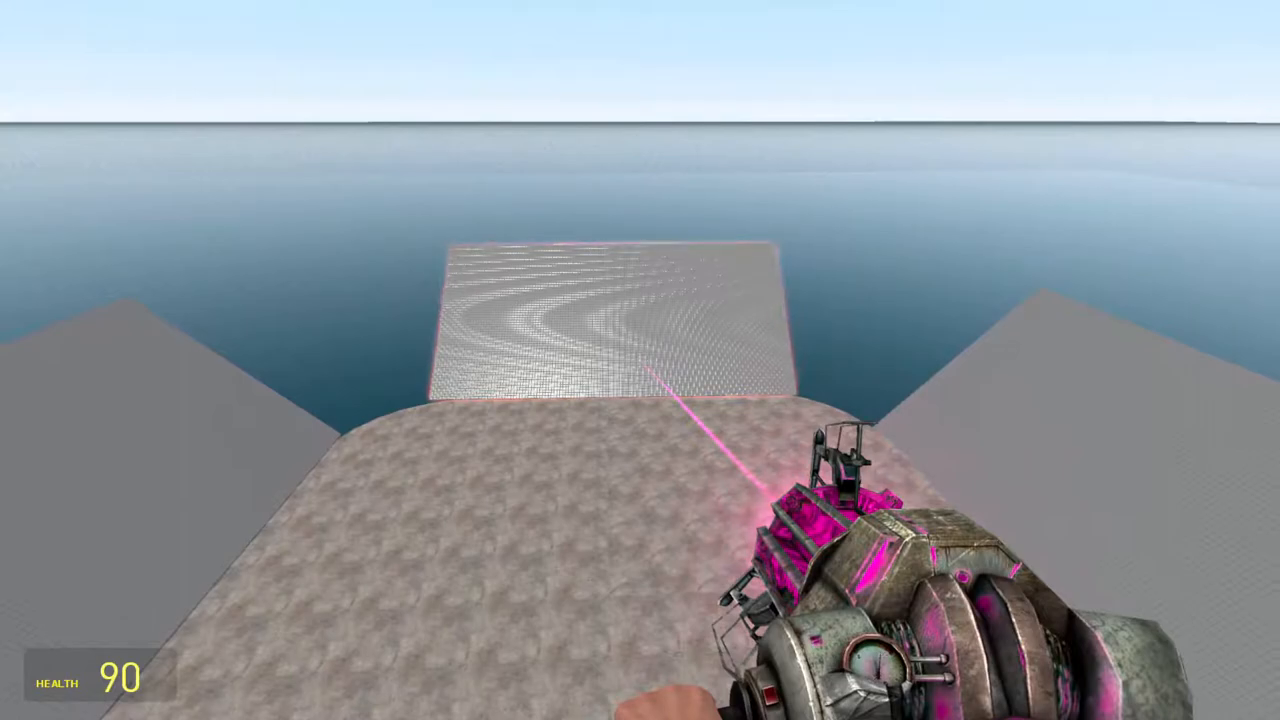
{"action": "mouse_move", "coordinate": [640, 360]}
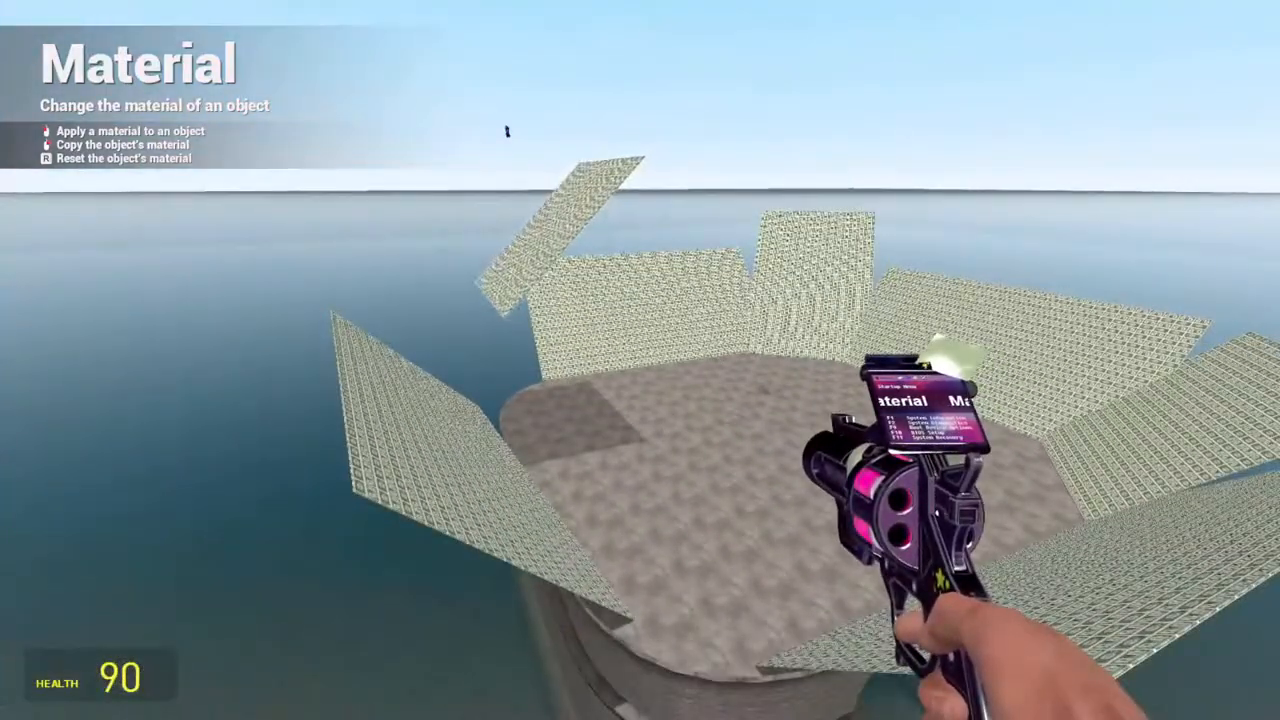
Bring up the spawn menu to texture the surrounding panels blue and brick
{"action": "key", "text": "q"}
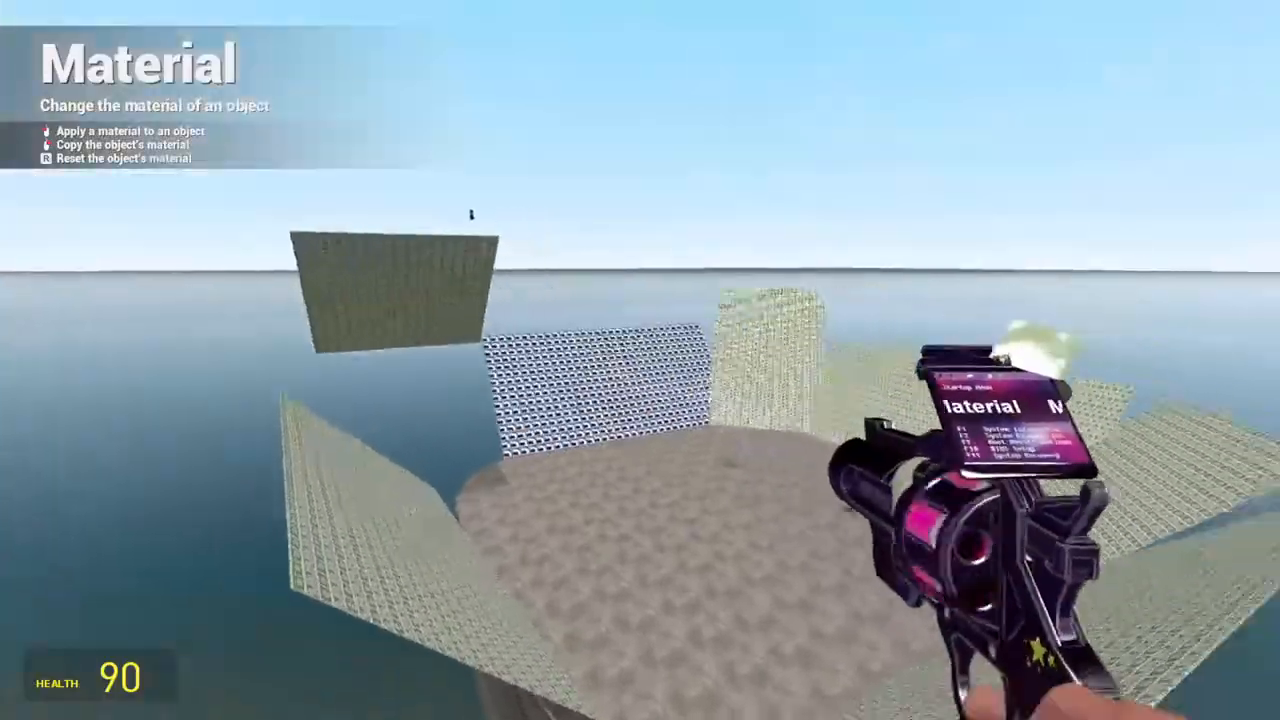
{"action": "mouse_move", "coordinate": [640, 360]}
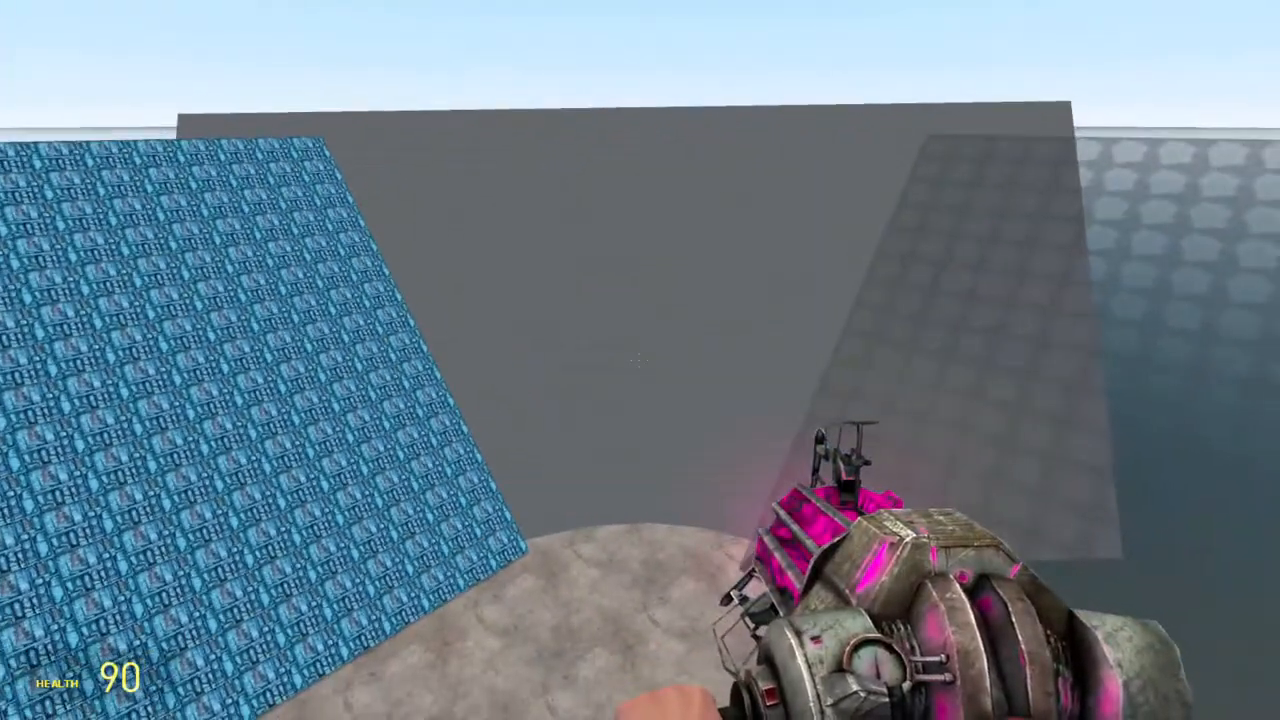
{"action": "mouse_move", "coordinate": [640, 360]}
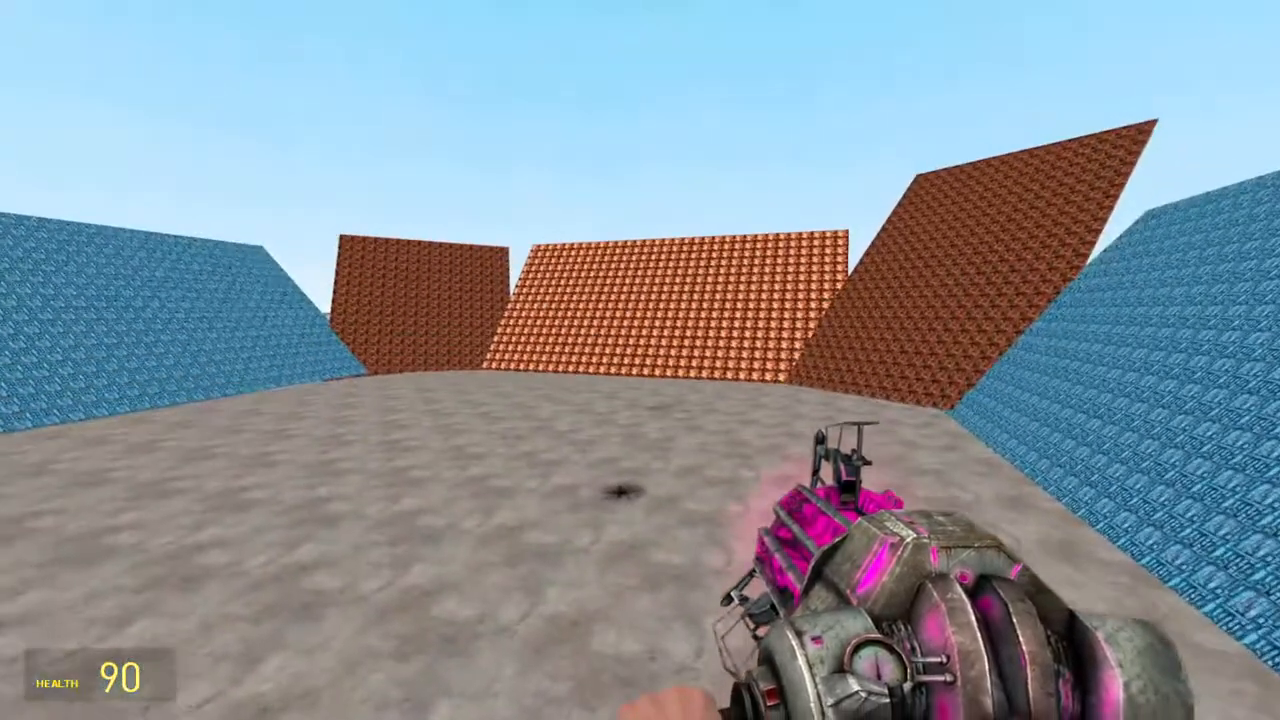
{"action": "mouse_move", "coordinate": [640, 360]}
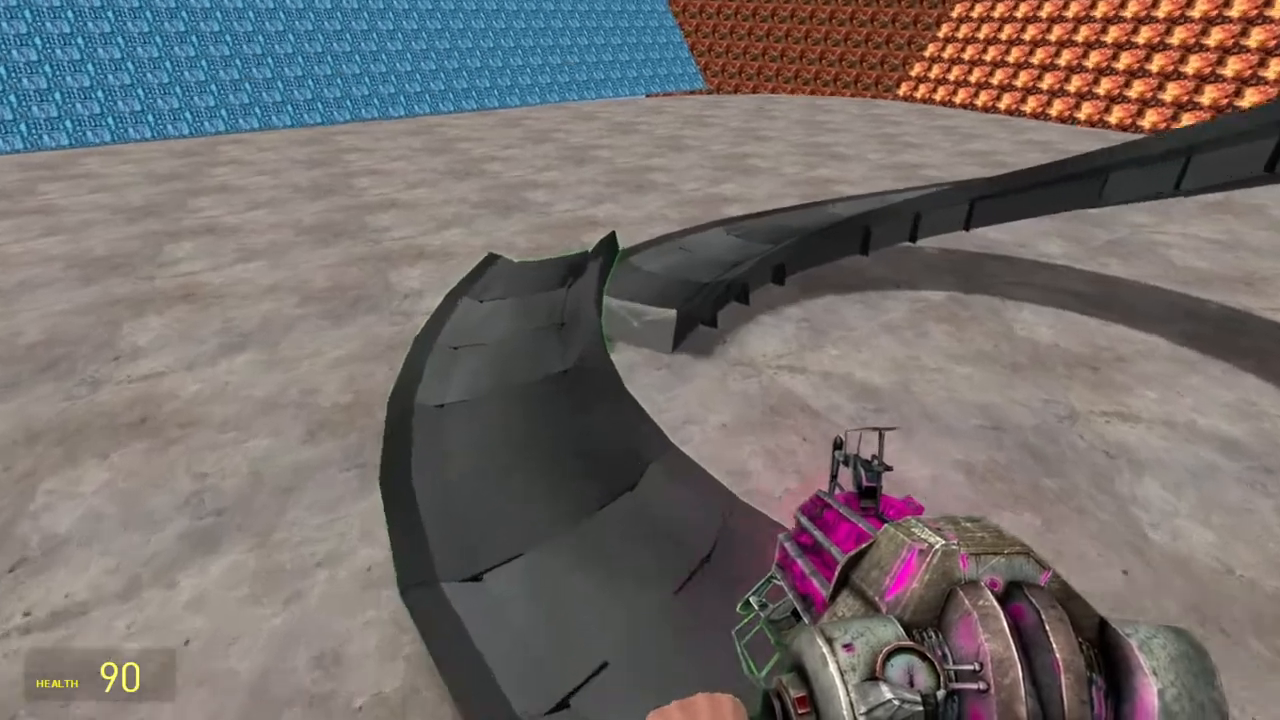
{"action": "mouse_move", "coordinate": [640, 360]}
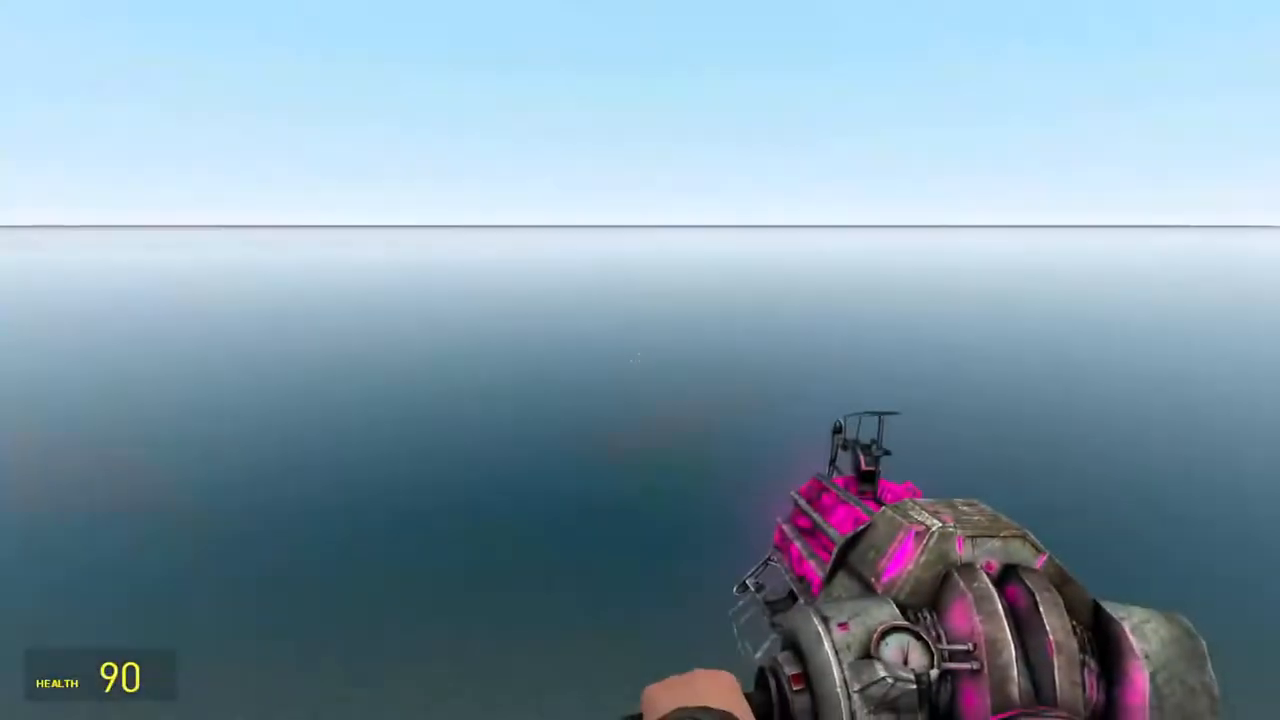
{"action": "mouse_move", "coordinate": [640, 360]}
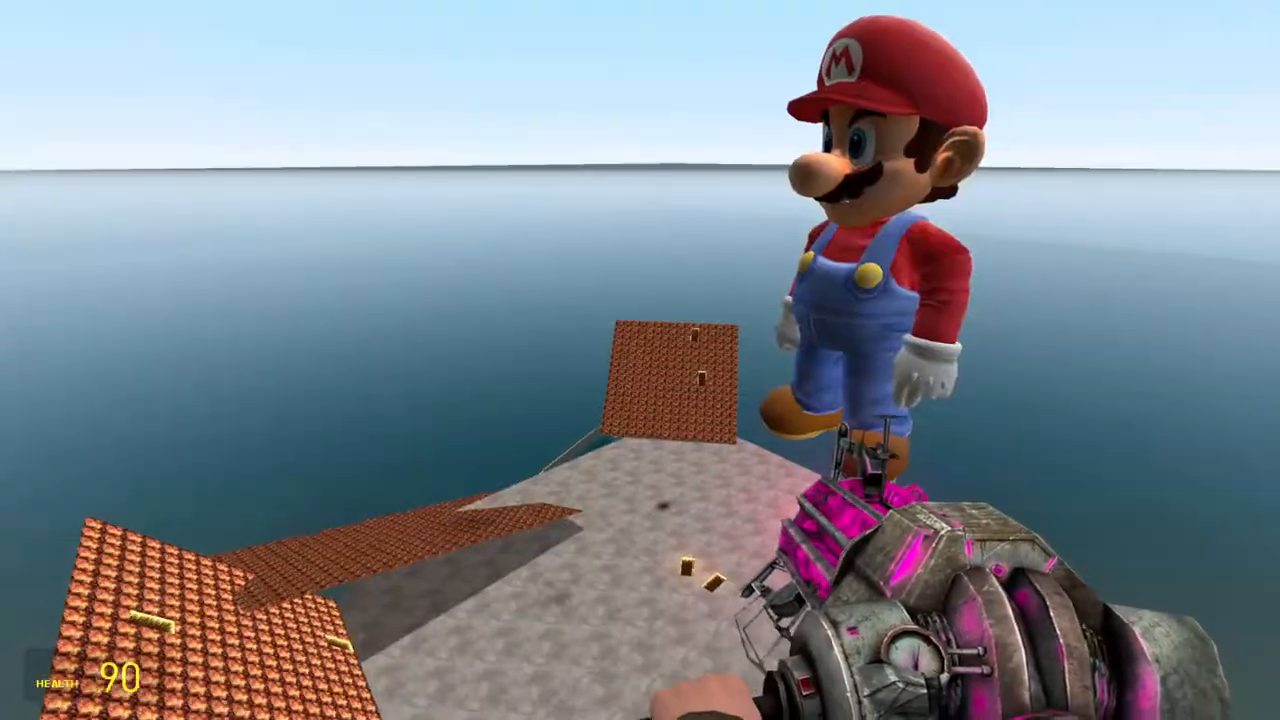
{"action": "mouse_move", "coordinate": [640, 360]}
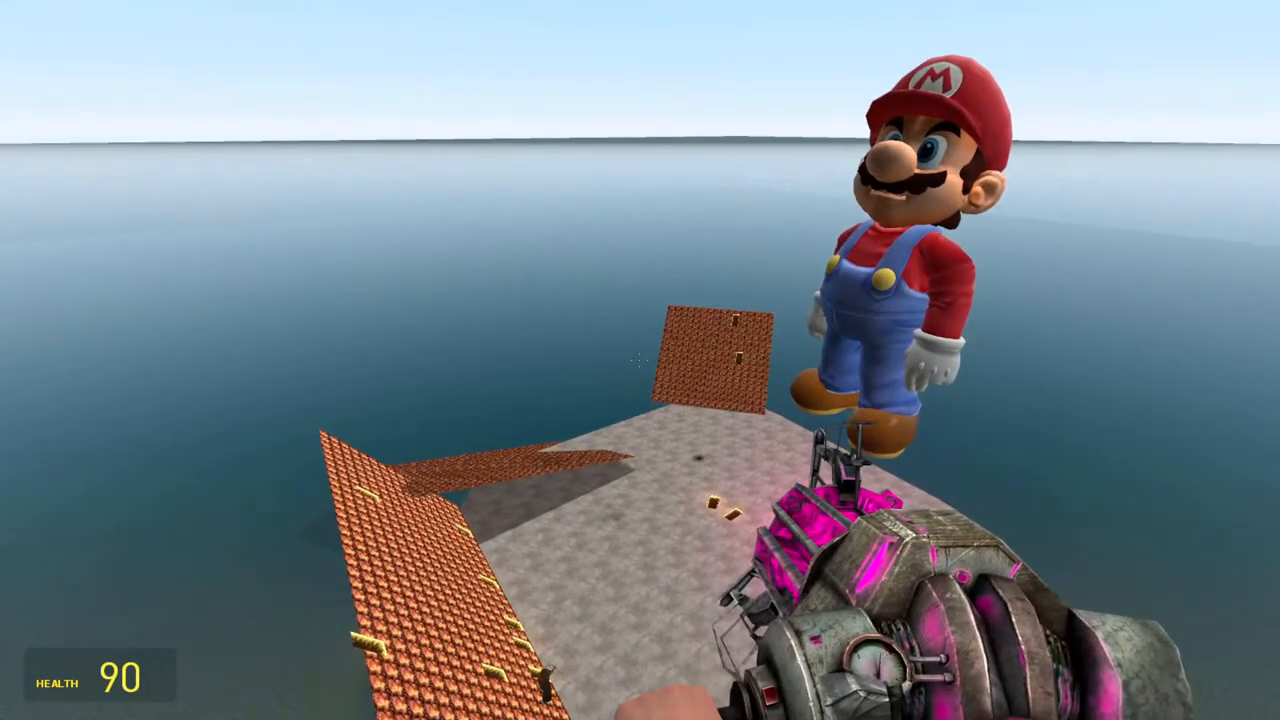
{"action": "mouse_move", "coordinate": [640, 360]}
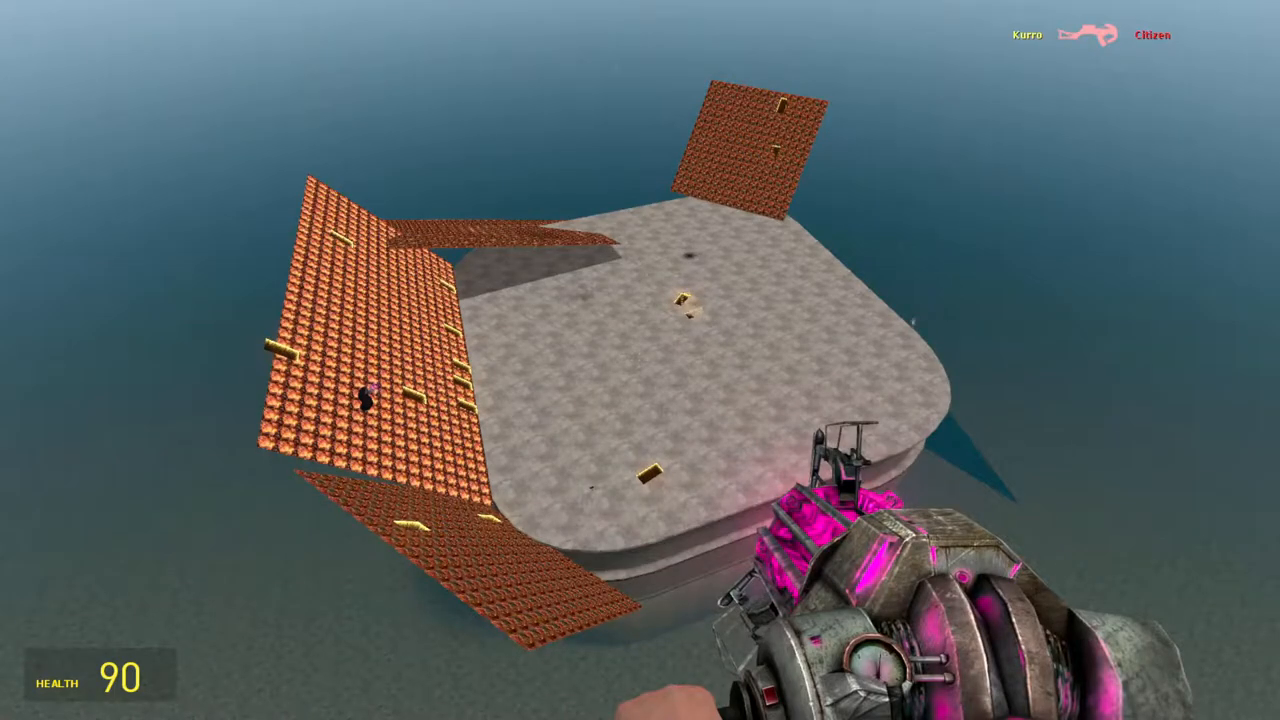
{"action": "mouse_move", "coordinate": [640, 360]}
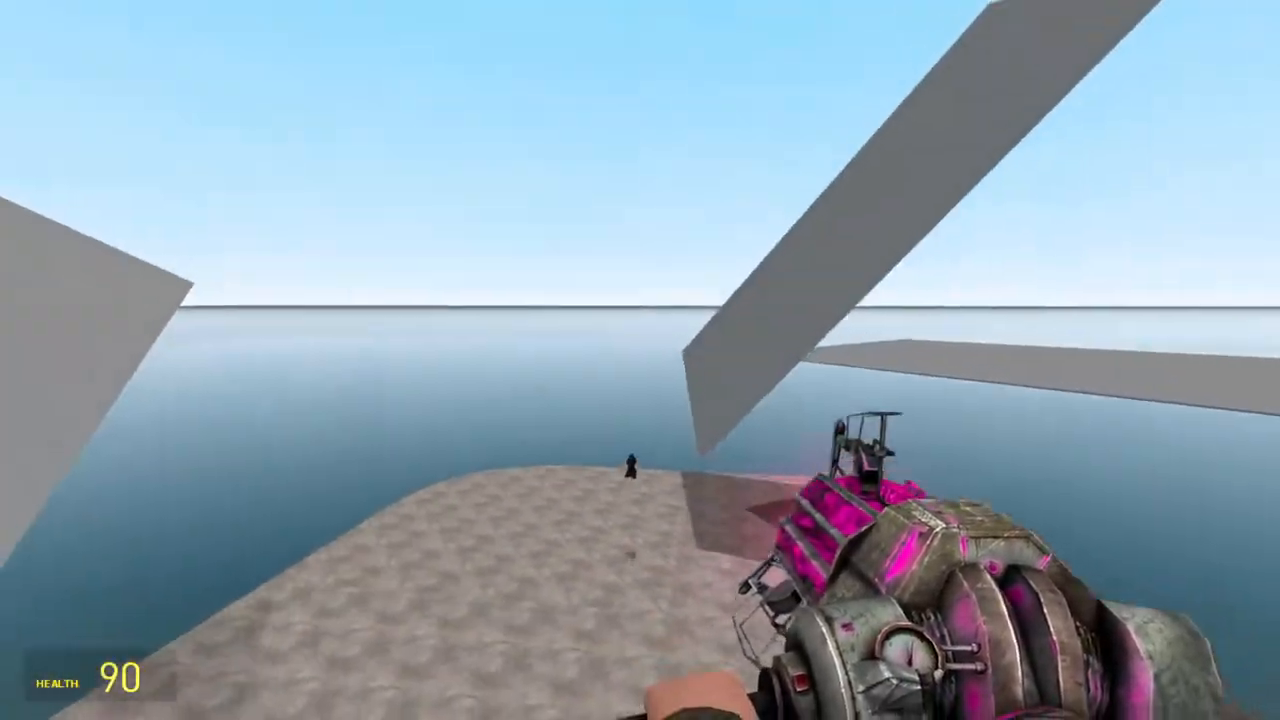
{"action": "mouse_move", "coordinate": [640, 360]}
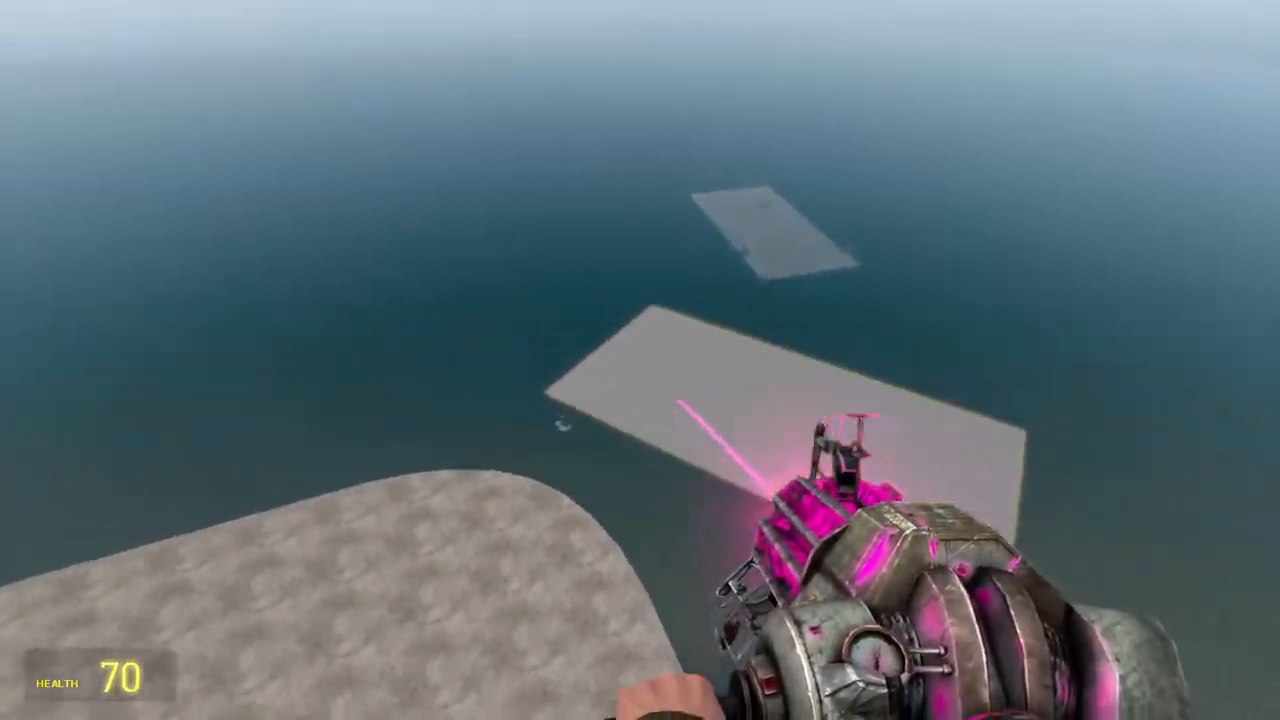
{"action": "mouse_move", "coordinate": [640, 360]}
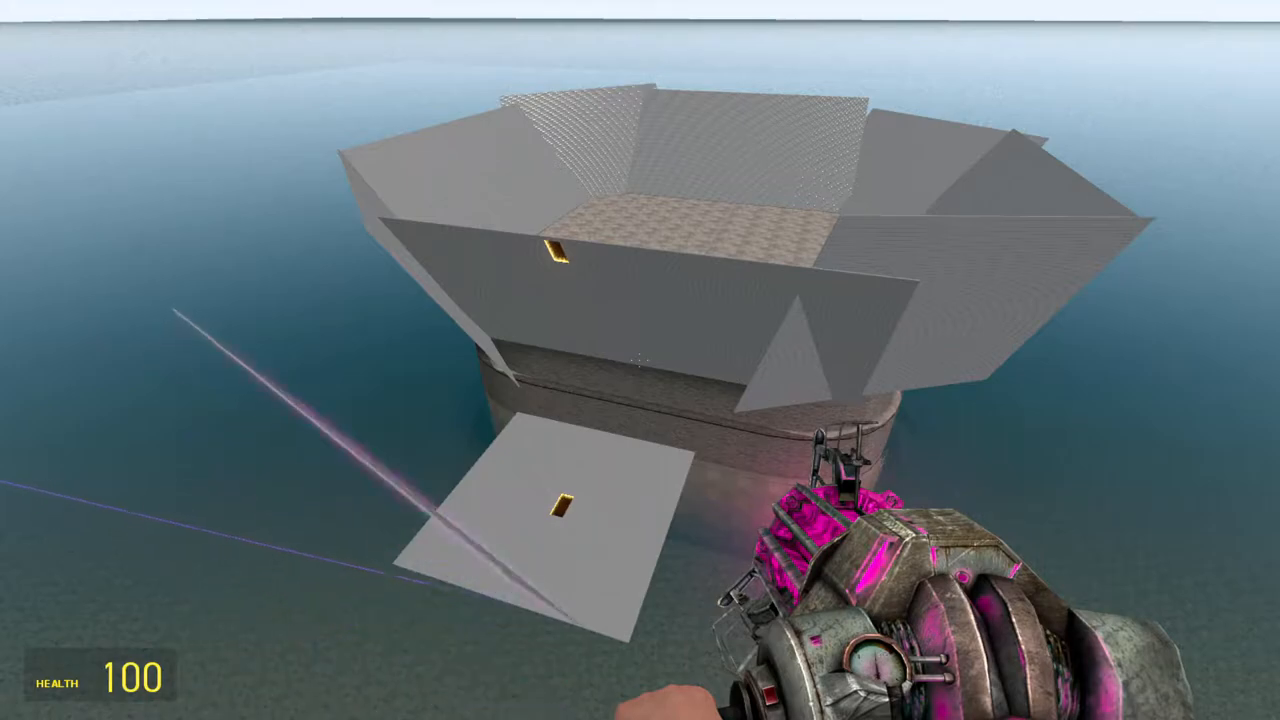
{"action": "mouse_move", "coordinate": [640, 360]}
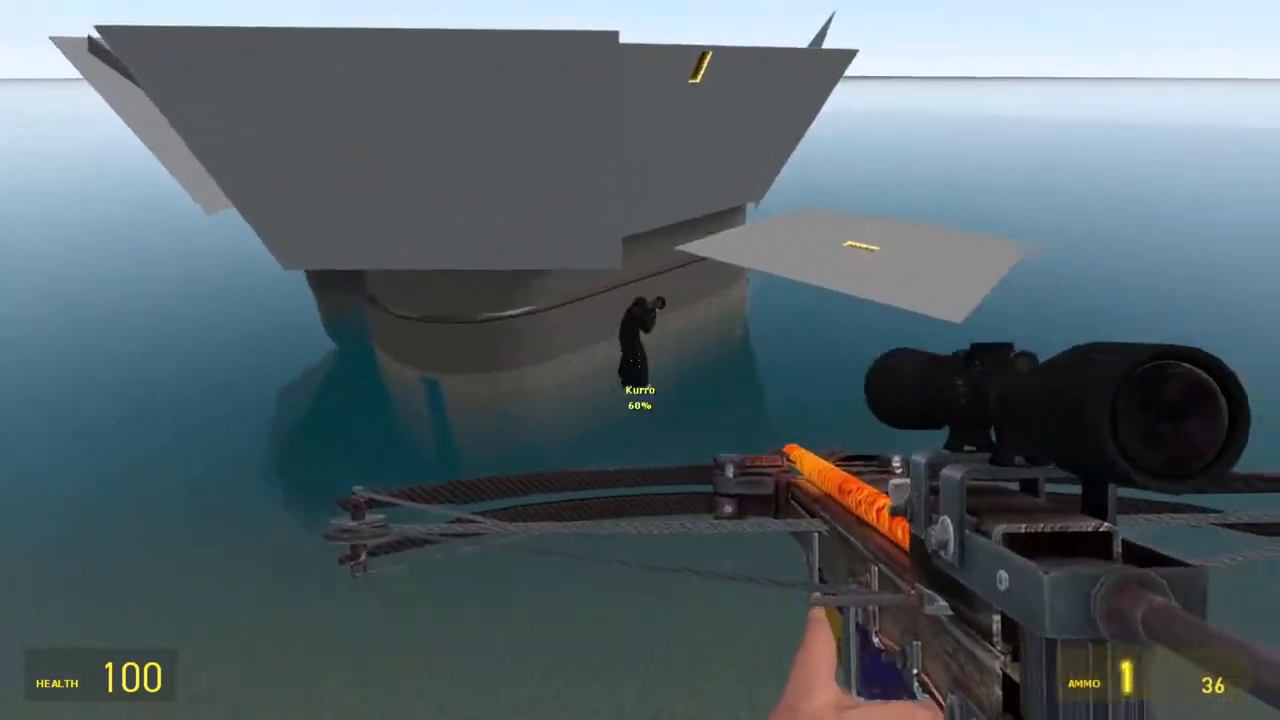
Place and freeze the last grey plates into a bowl around the floor
{"action": "left_click", "coordinate": [640, 360]}
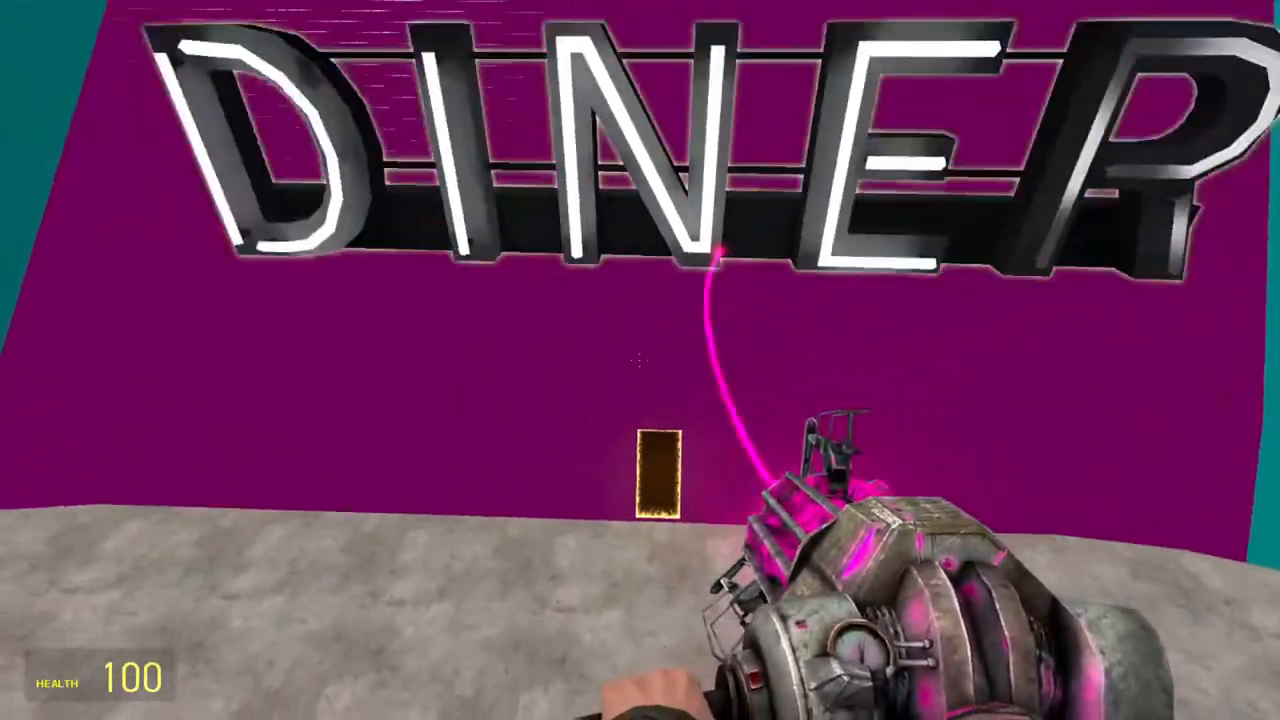
{"action": "mouse_move", "coordinate": [640, 360]}
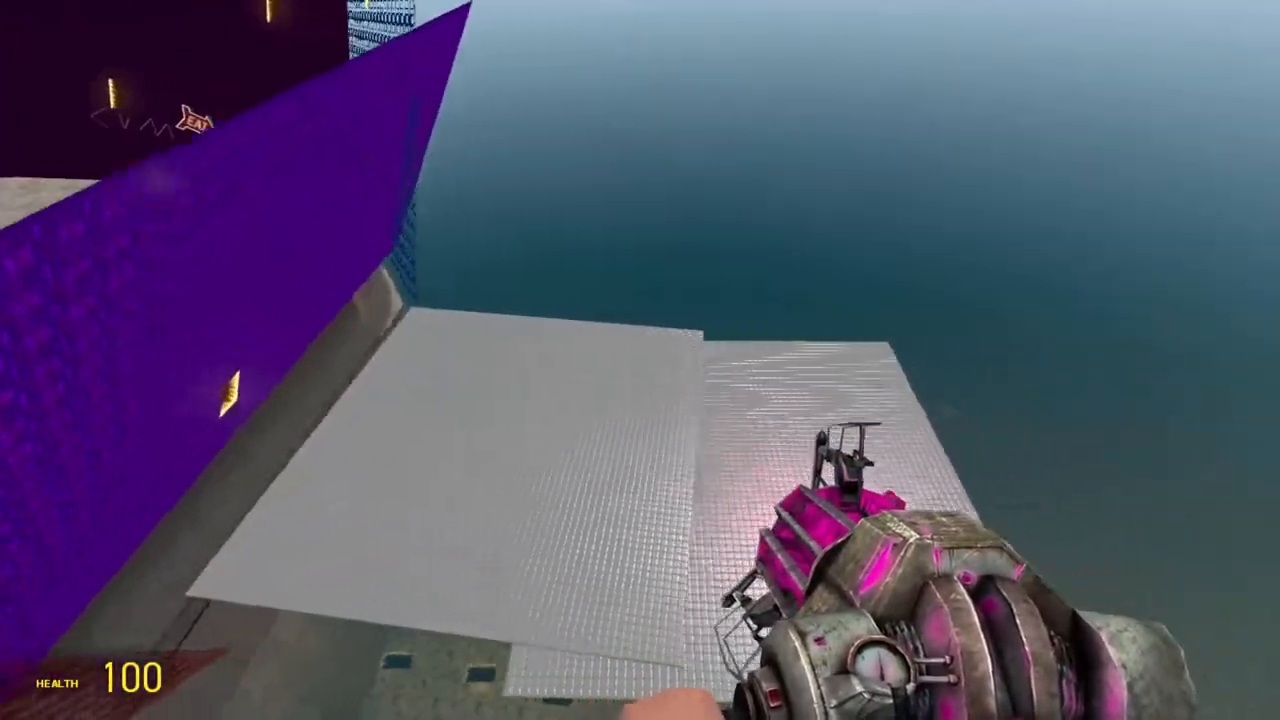
{"action": "mouse_move", "coordinate": [640, 360]}
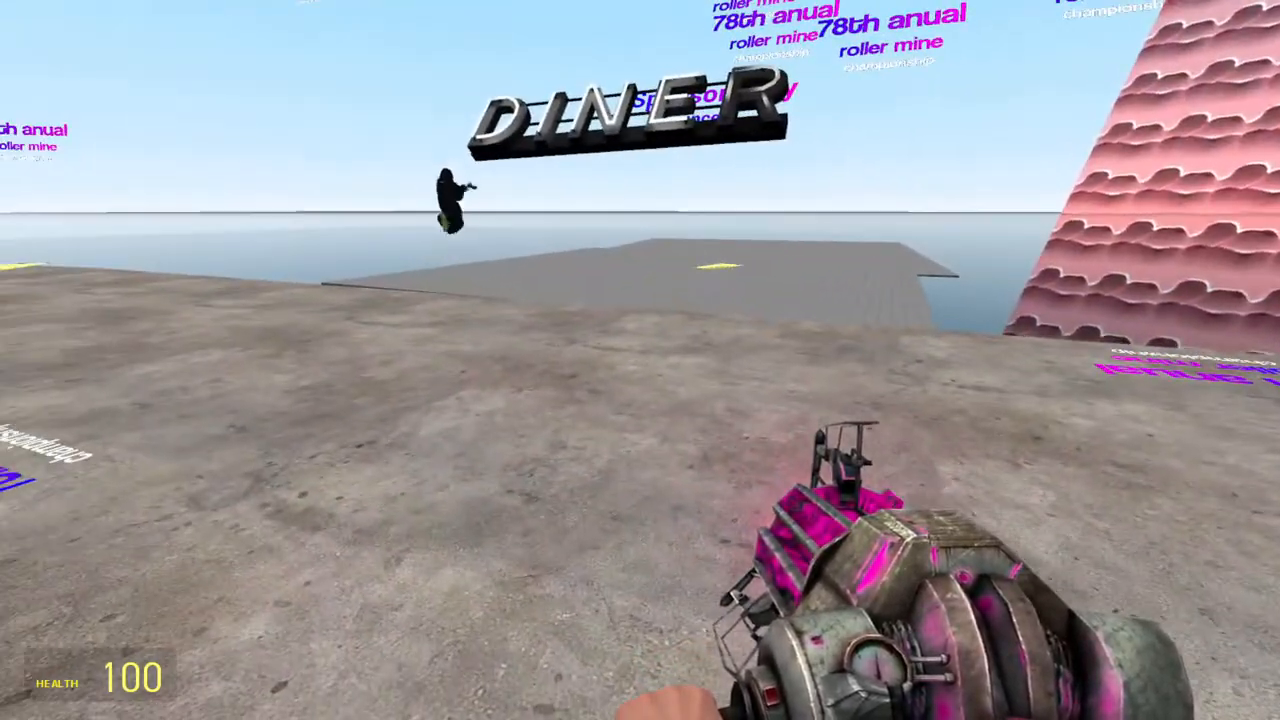
Hold Q to show the Explosives entities list beside the 3D2D Textscreen settings
{"action": "key", "text": "q"}
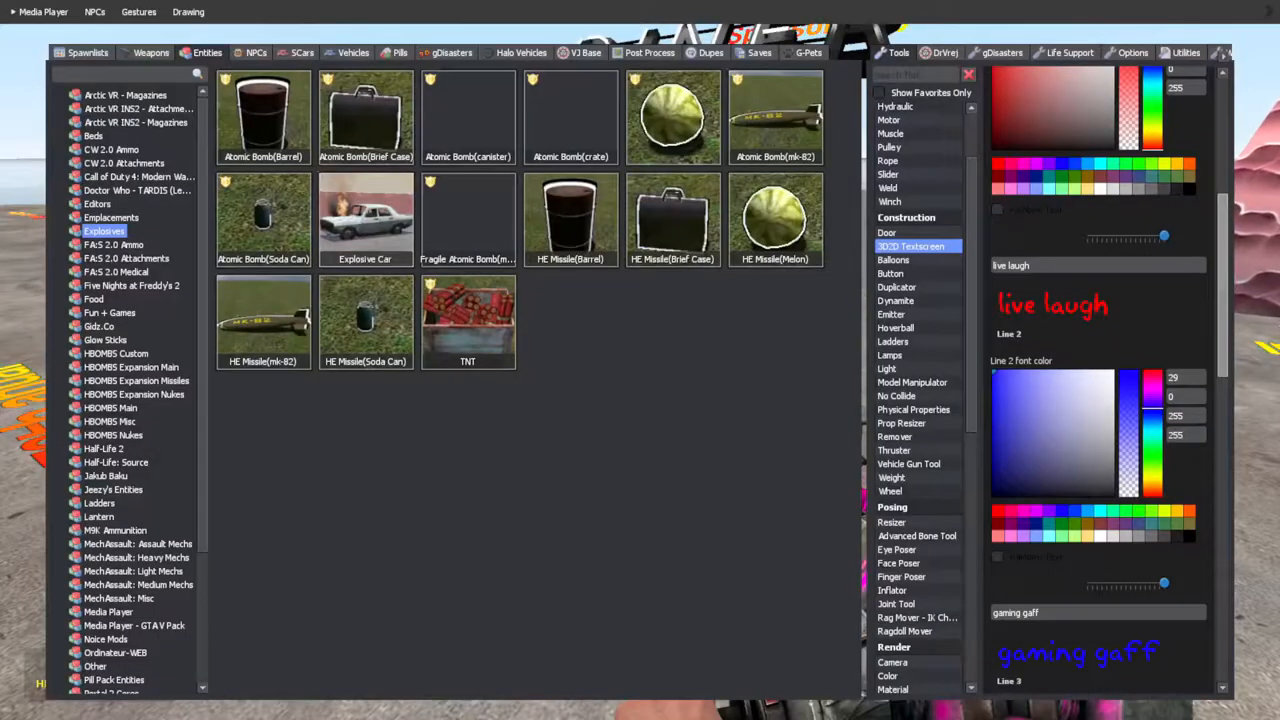